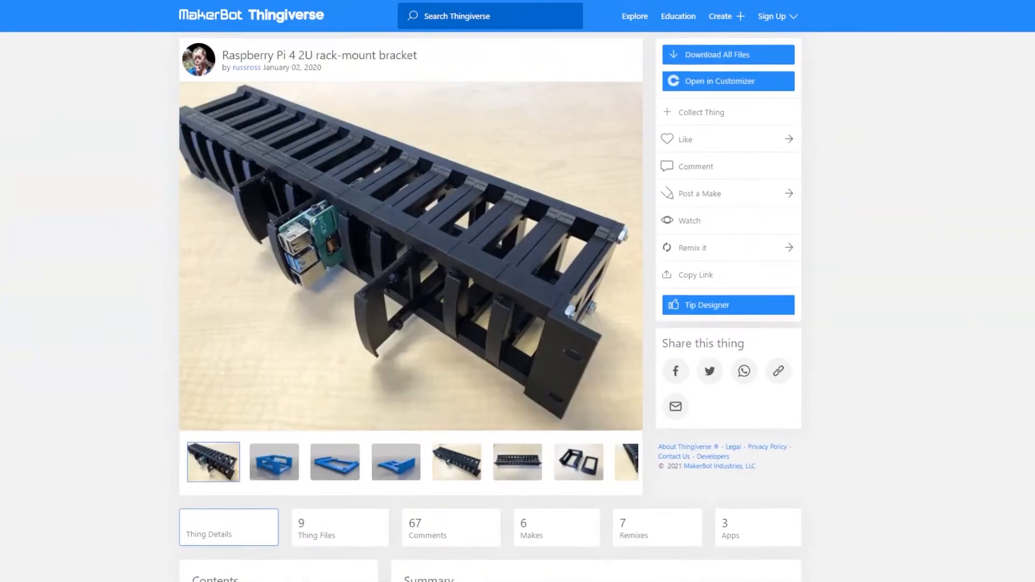
{"action": "scroll", "scroll_direction": "down", "scroll_amount": 3}
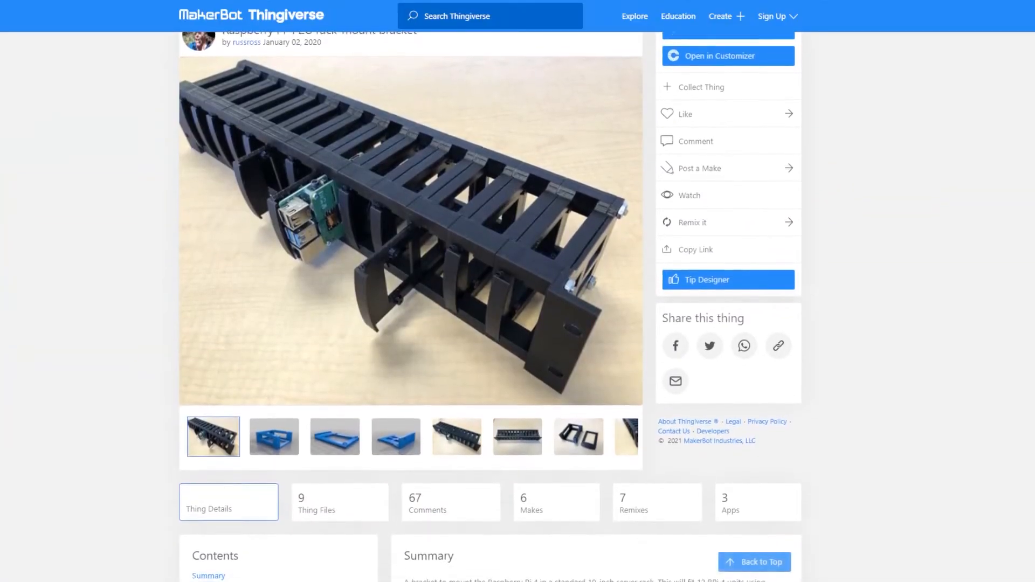
{"action": "scroll", "scroll_direction": "down", "scroll_amount": 3}
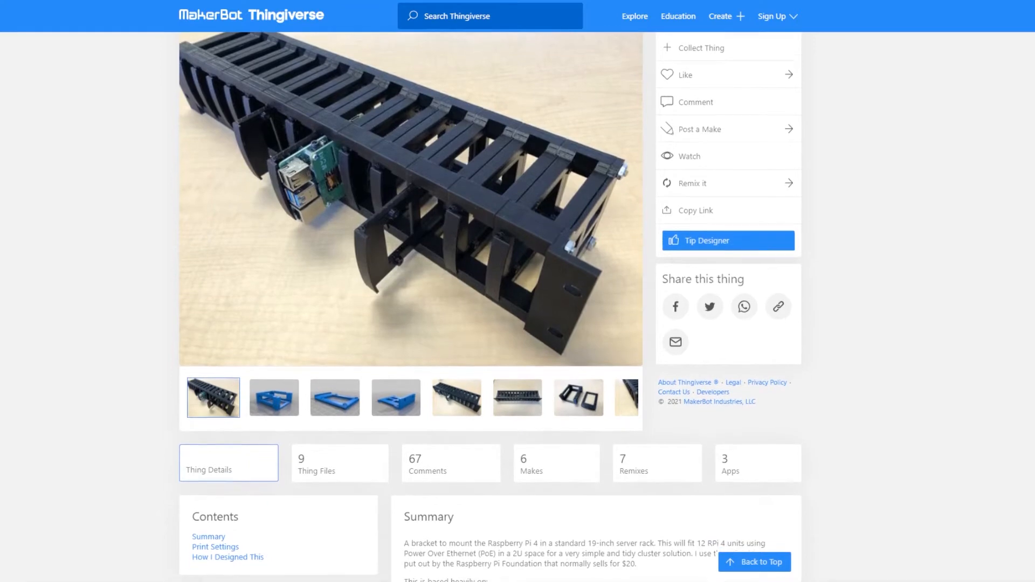
{"action": "scroll", "scroll_direction": "down", "scroll_amount": 3}
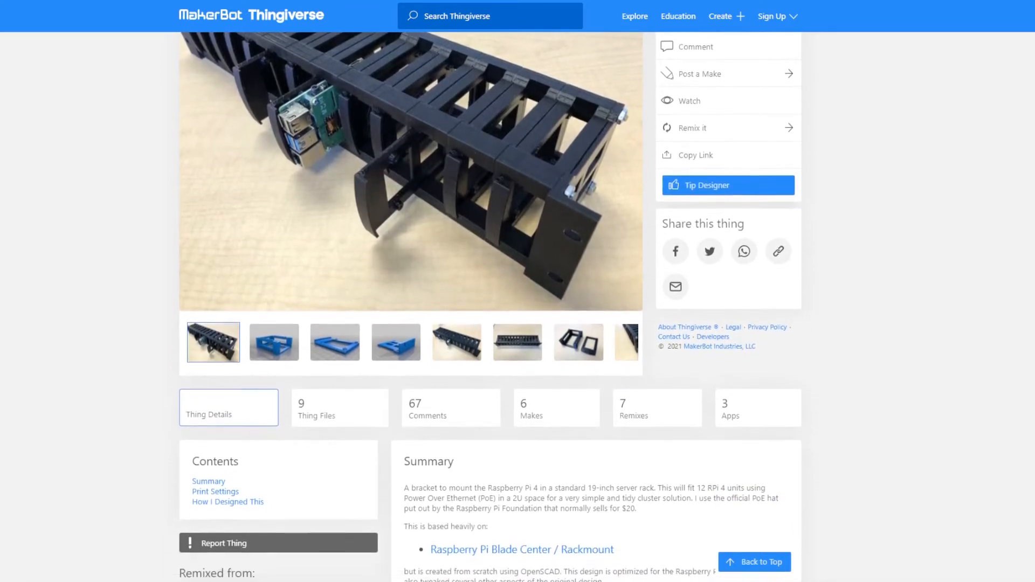